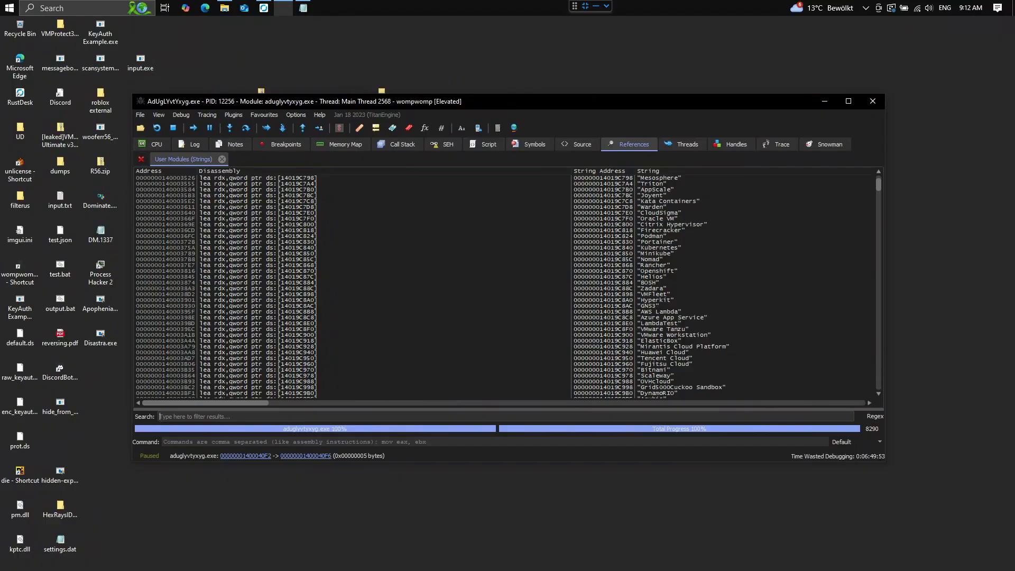
{"action": "mouse_move", "coordinate": [648, 301]}
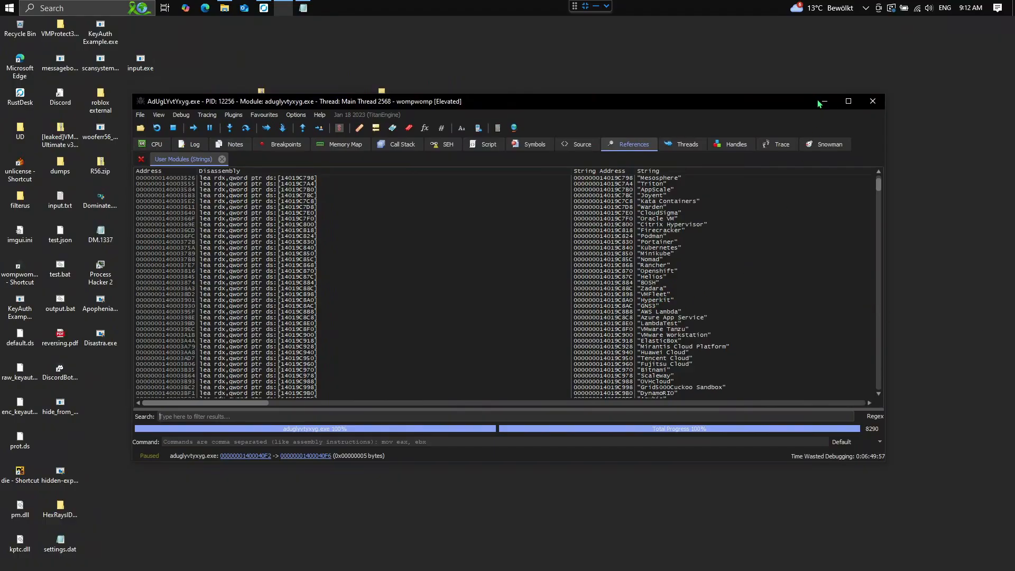
Maximize x64dbg and scroll the string references past the VM names to keyauth domains and hardcoded IPs
{"action": "left_click", "coordinate": [848, 101]}
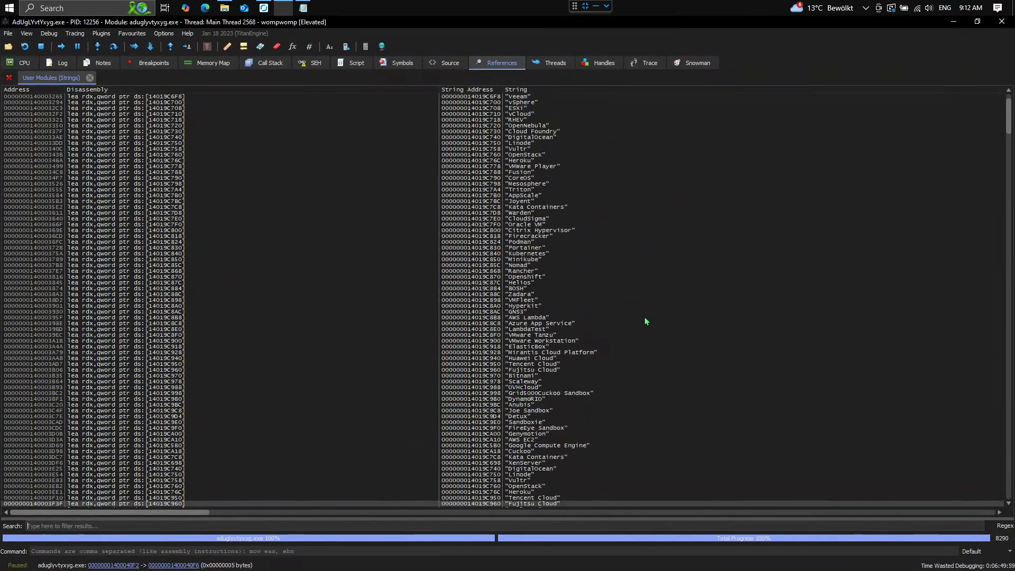
{"action": "scroll", "scroll_direction": "down", "scroll_amount": 3}
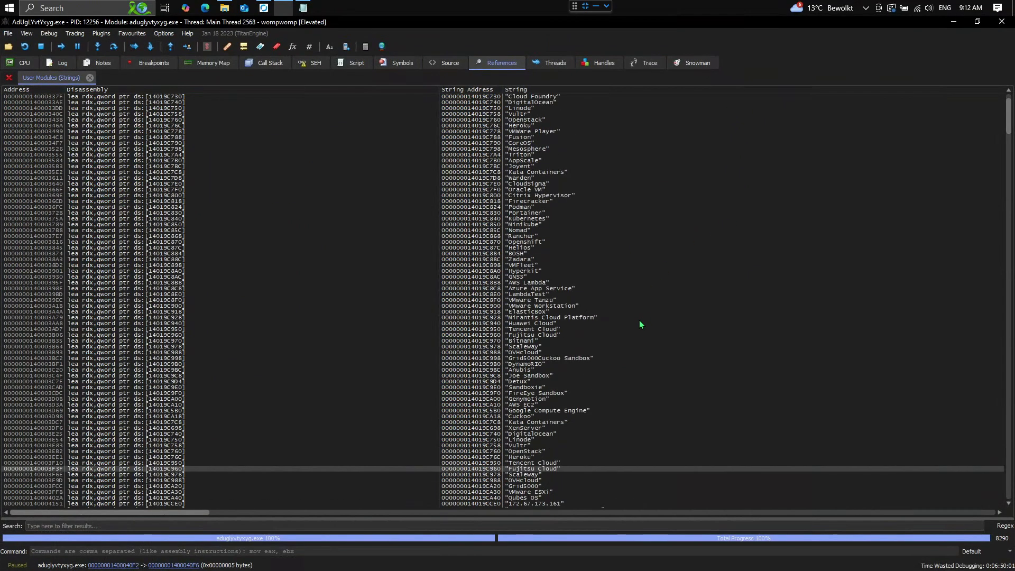
{"action": "scroll", "scroll_direction": "down", "scroll_amount": 3}
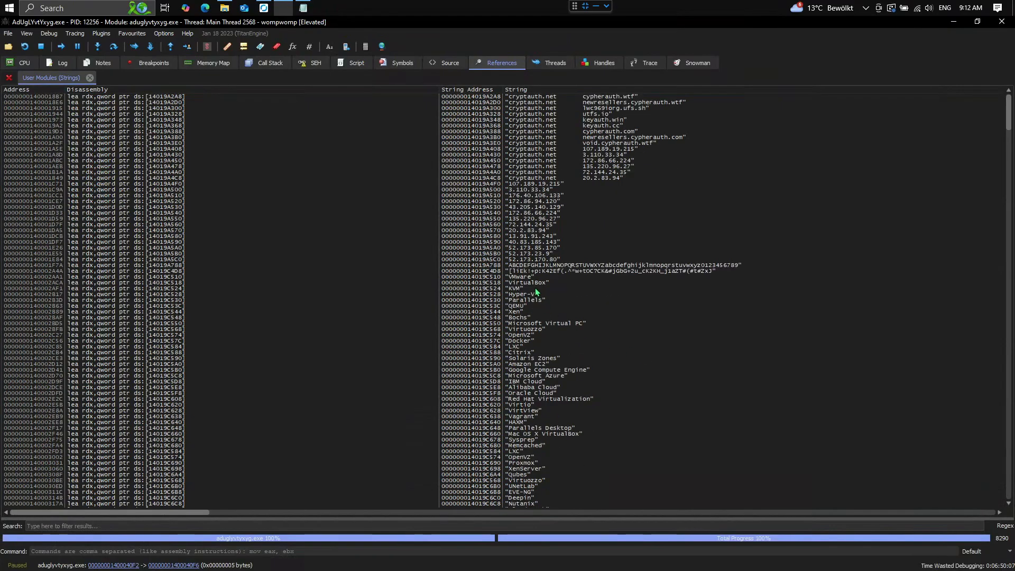
{"action": "scroll", "scroll_direction": "down", "scroll_amount": 3}
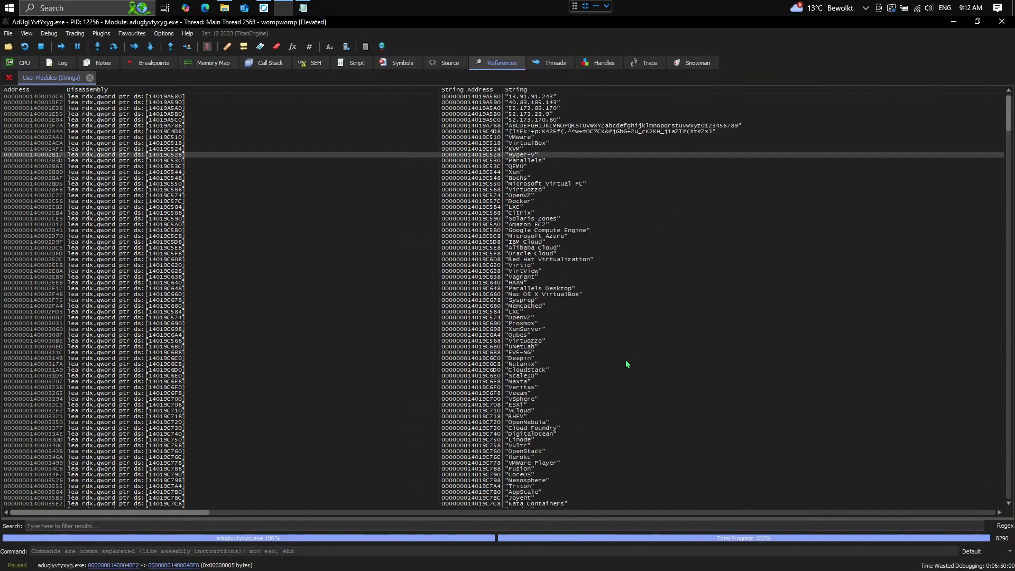
{"action": "scroll", "scroll_direction": "down", "scroll_amount": 3}
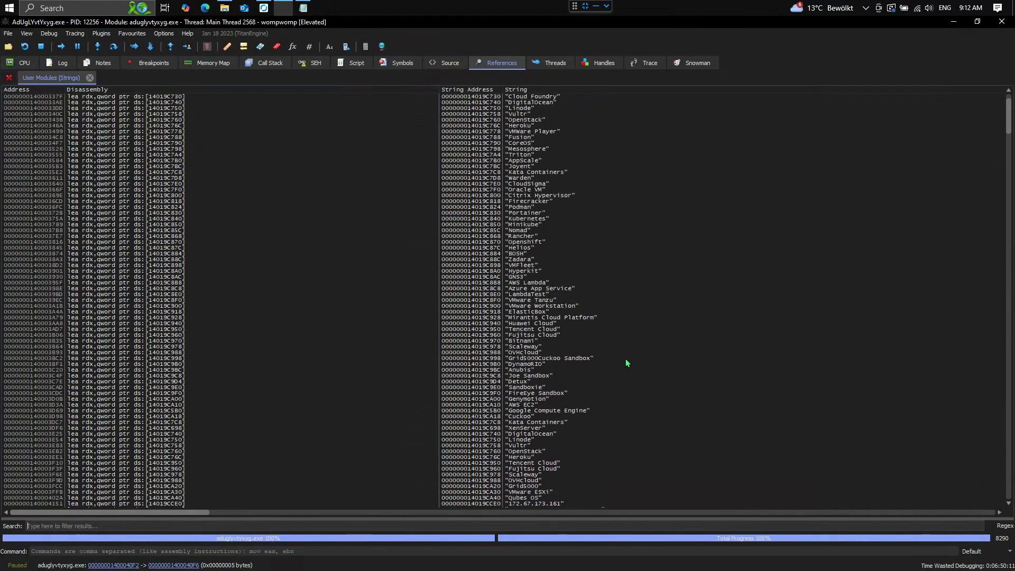
{"action": "scroll", "scroll_direction": "up", "scroll_amount": 3}
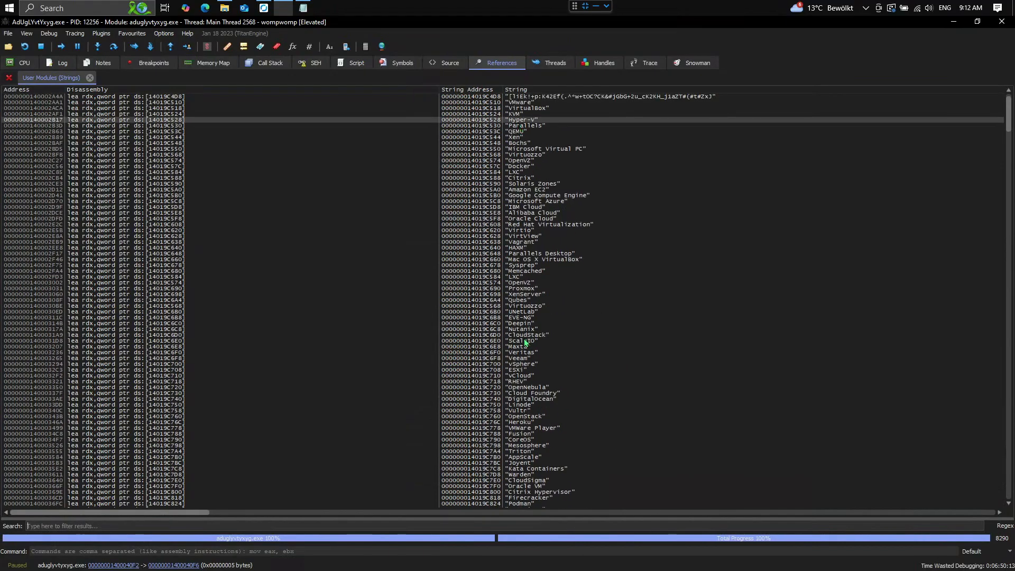
{"action": "scroll", "scroll_direction": "down", "scroll_amount": 3}
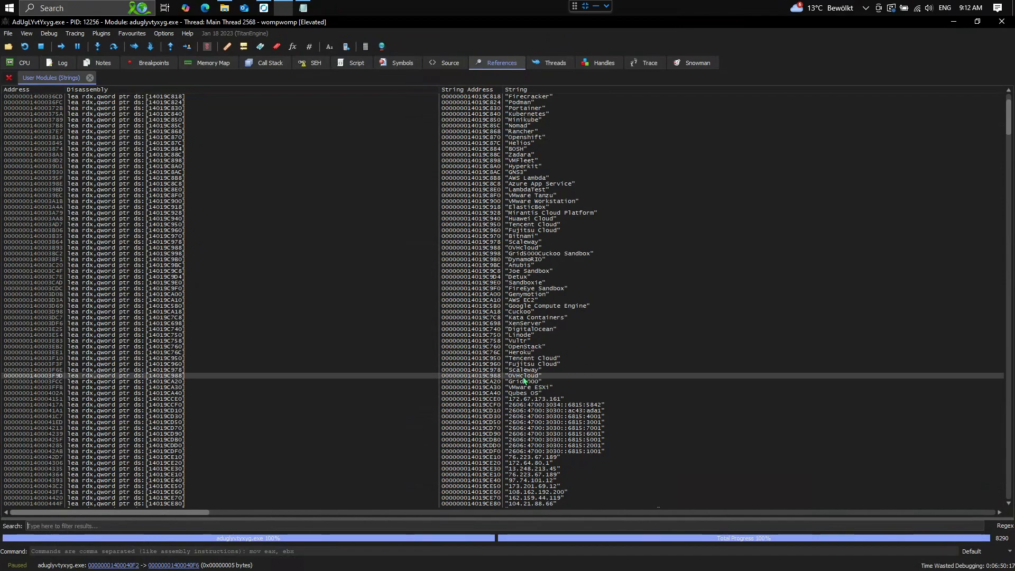
{"action": "left_click", "coordinate": [24, 62]}
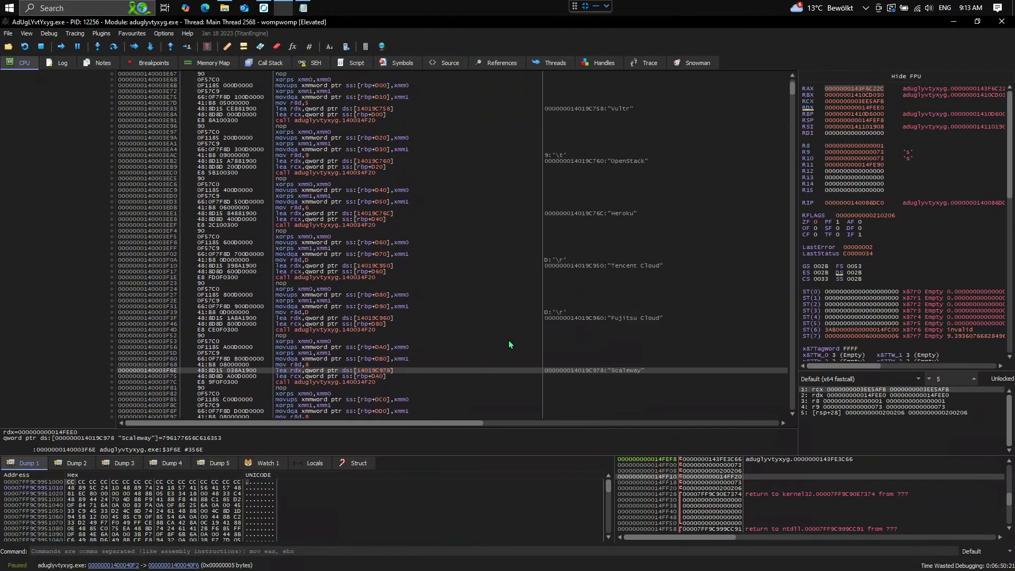
{"action": "scroll", "scroll_direction": "down", "scroll_amount": 3}
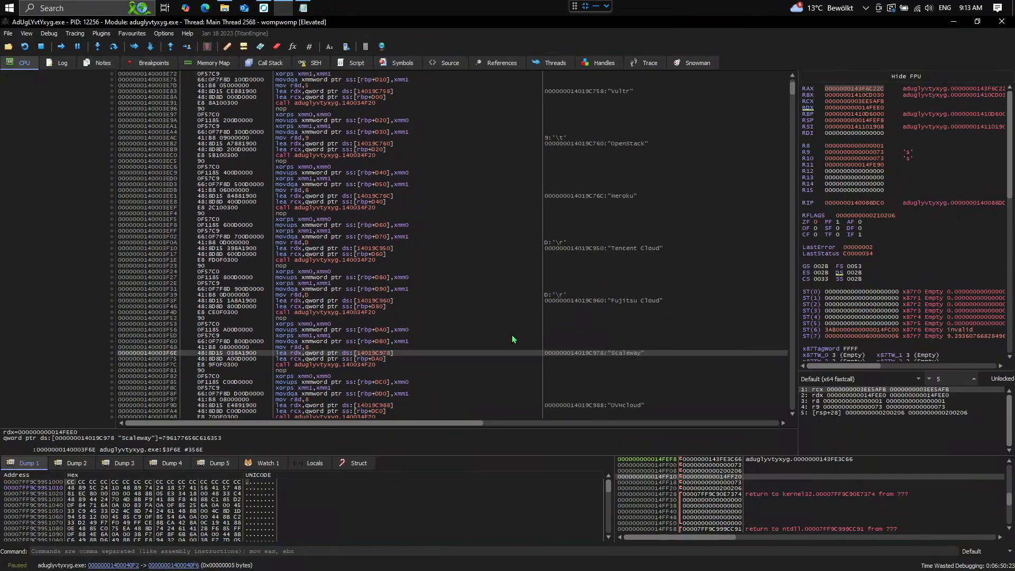
{"action": "scroll", "scroll_direction": "down", "scroll_amount": 3}
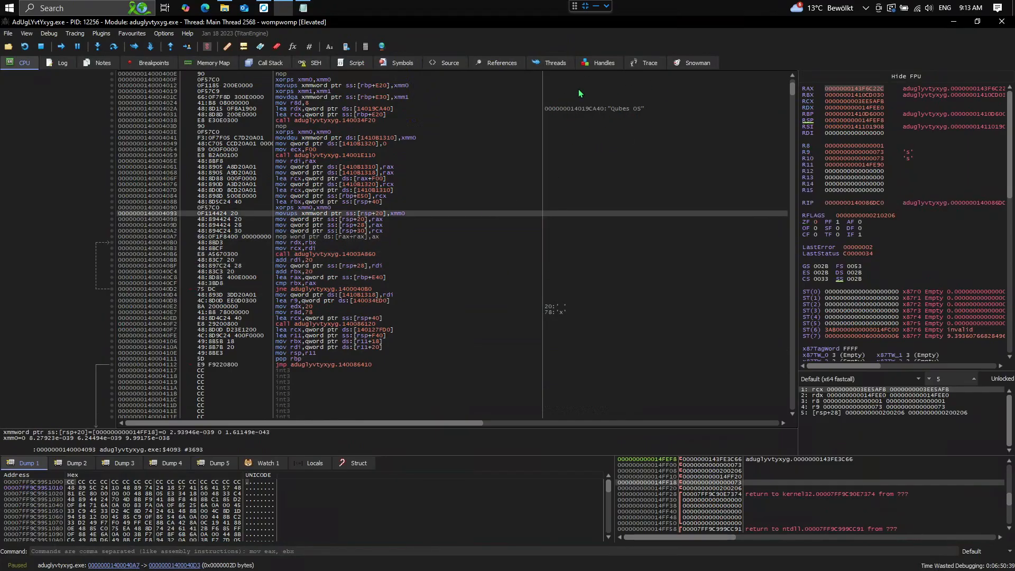
{"action": "left_click", "coordinate": [324, 254]}
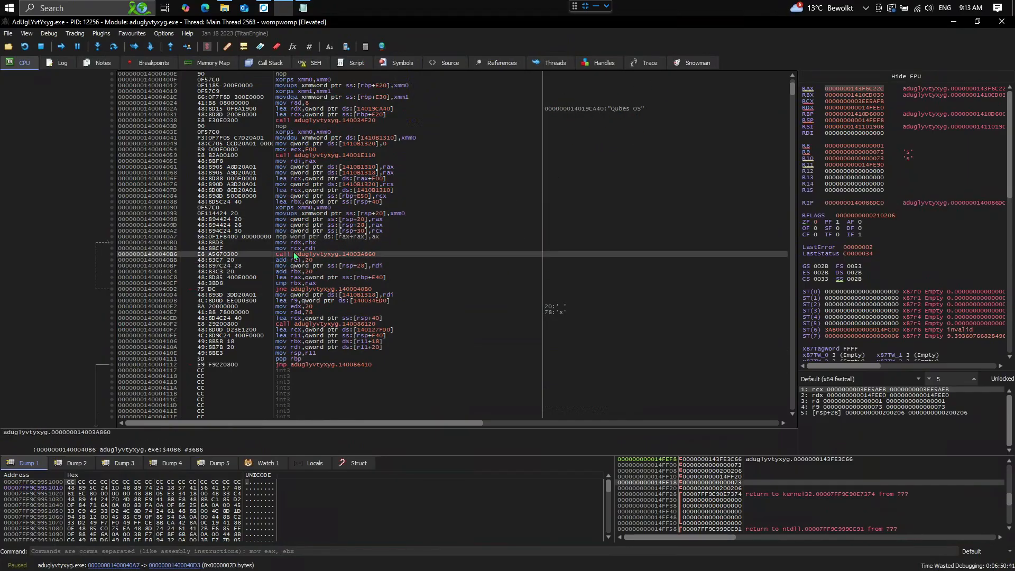
{"action": "mouse_move", "coordinate": [581, 165]}
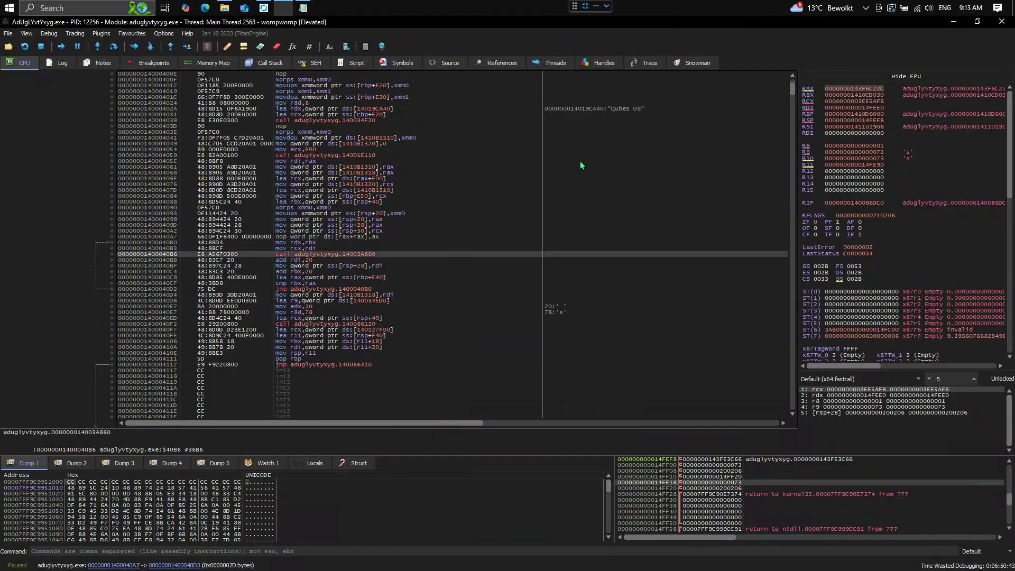
{"action": "left_click", "coordinate": [502, 62]}
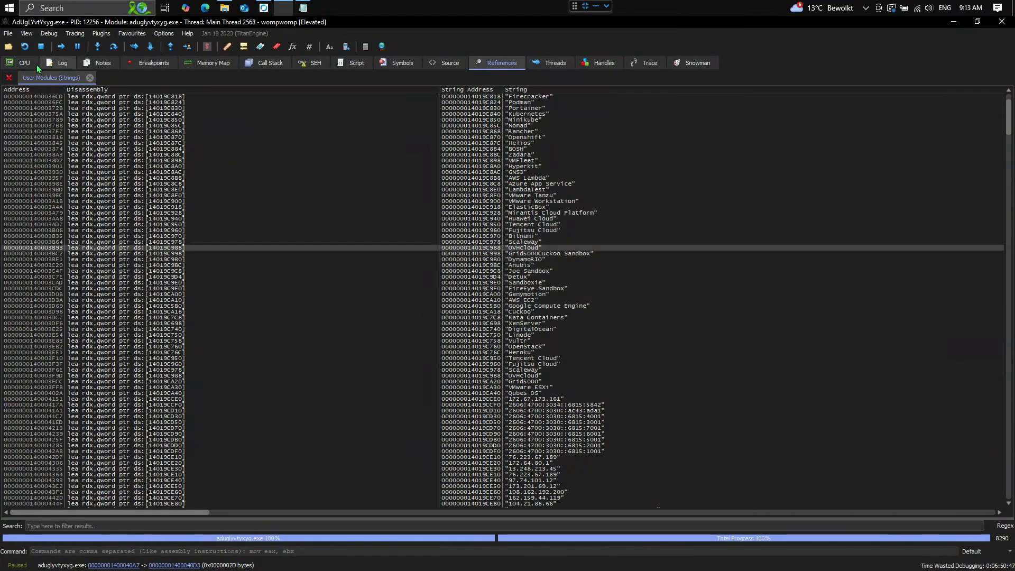
Return to the CPU disassembly and step over to the call to 140086120 after the VM checks
{"action": "left_click", "coordinate": [24, 62]}
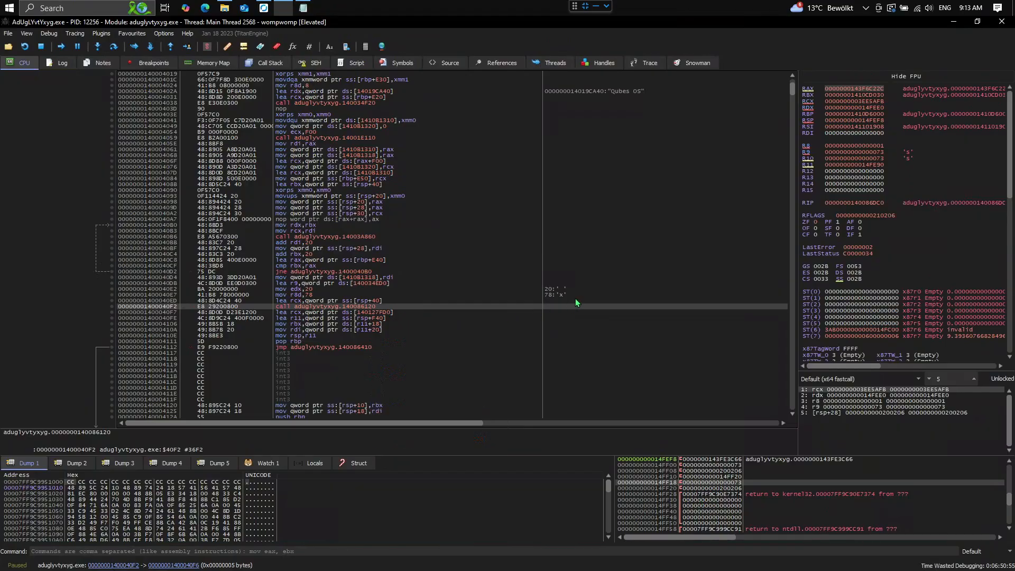
{"action": "mouse_move", "coordinate": [363, 295]}
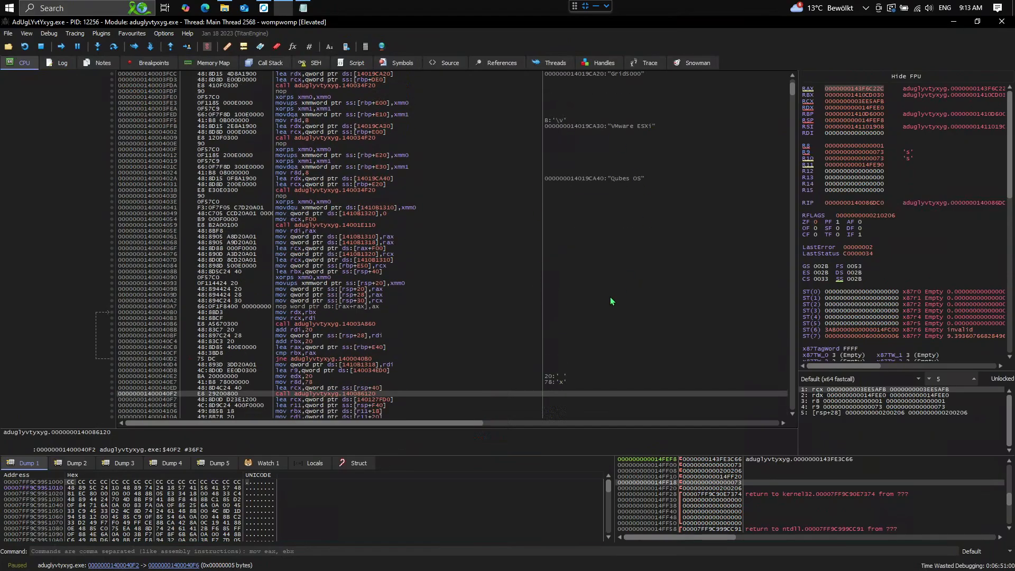
{"action": "key", "text": "F8"}
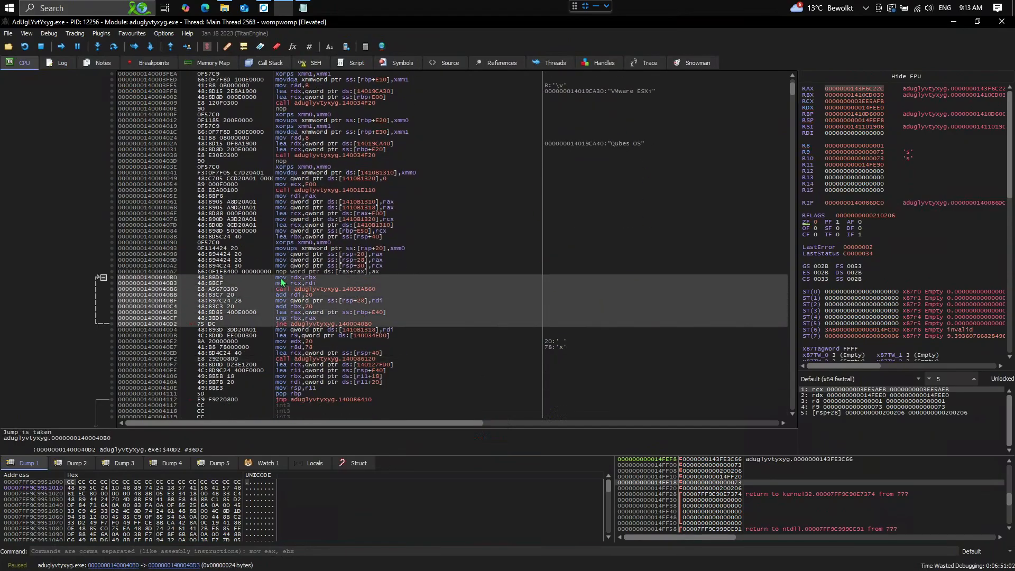
Follow the call into the check function and bring up Assemble at 14008612F
{"action": "right_click", "coordinate": [281, 281]}
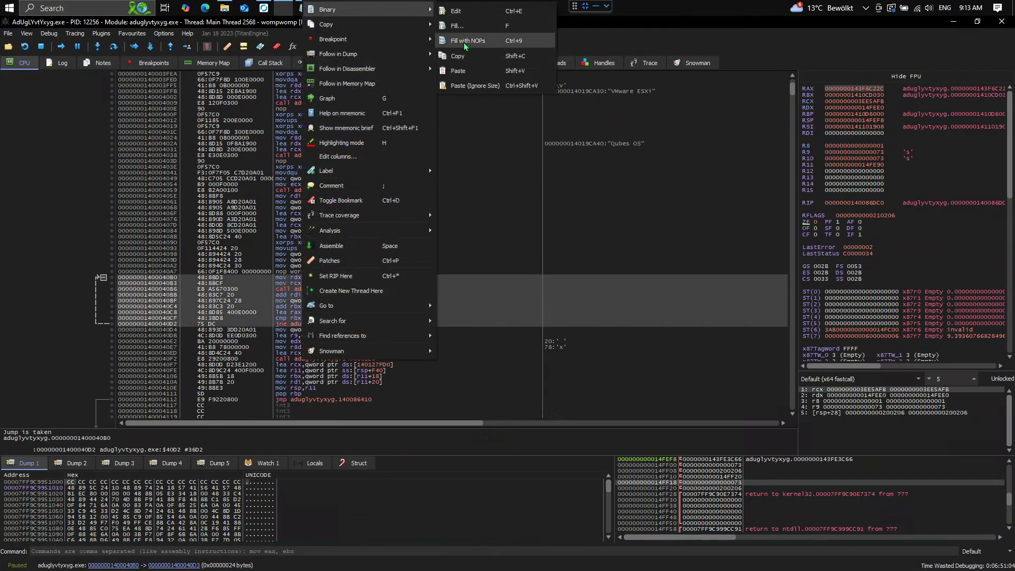
{"action": "left_click", "coordinate": [466, 41]}
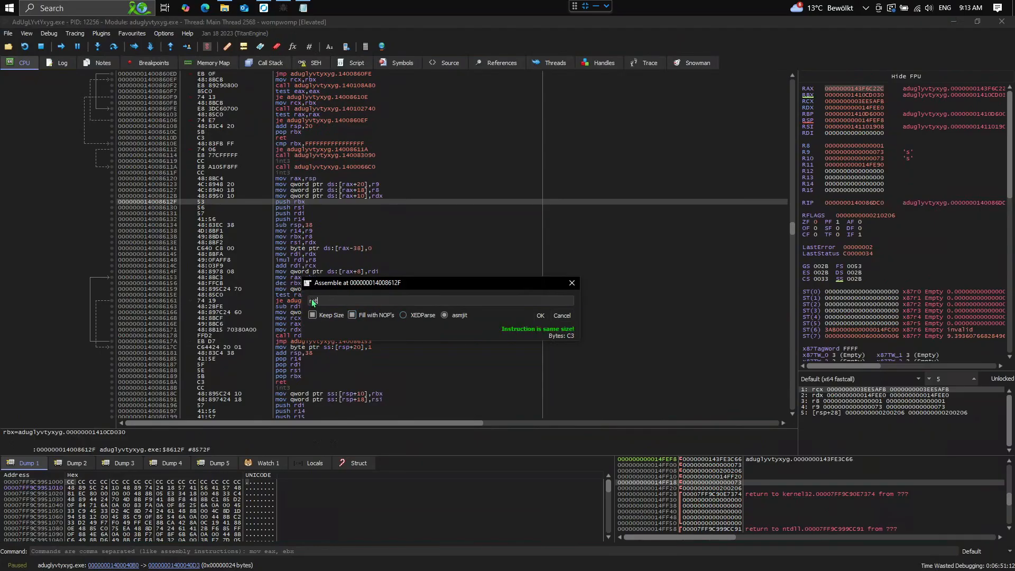
Enter ret in the Assemble dialog, validated as same size with bytes C3
{"action": "type", "text": "ret"}
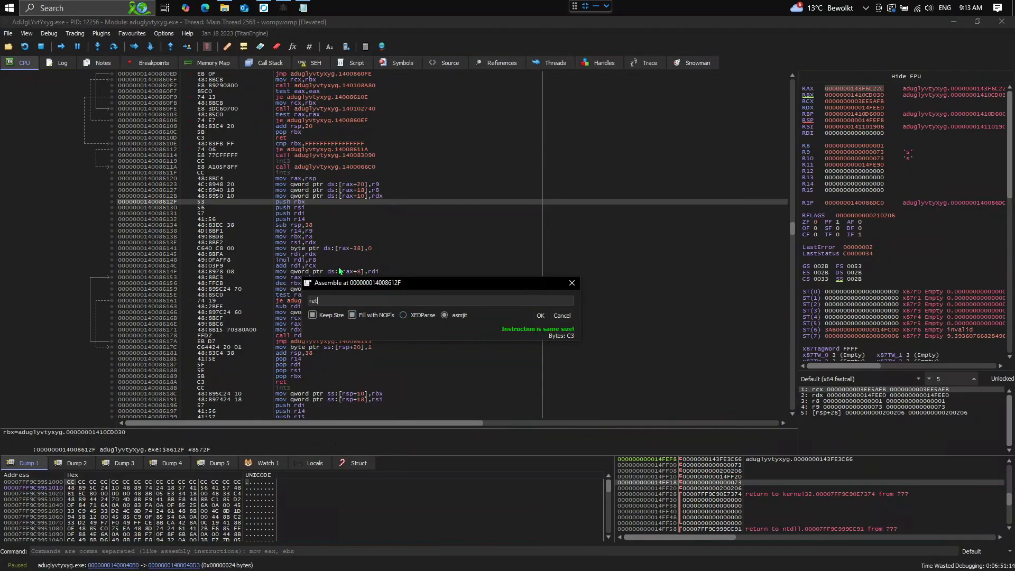
{"action": "mouse_move", "coordinate": [361, 238]}
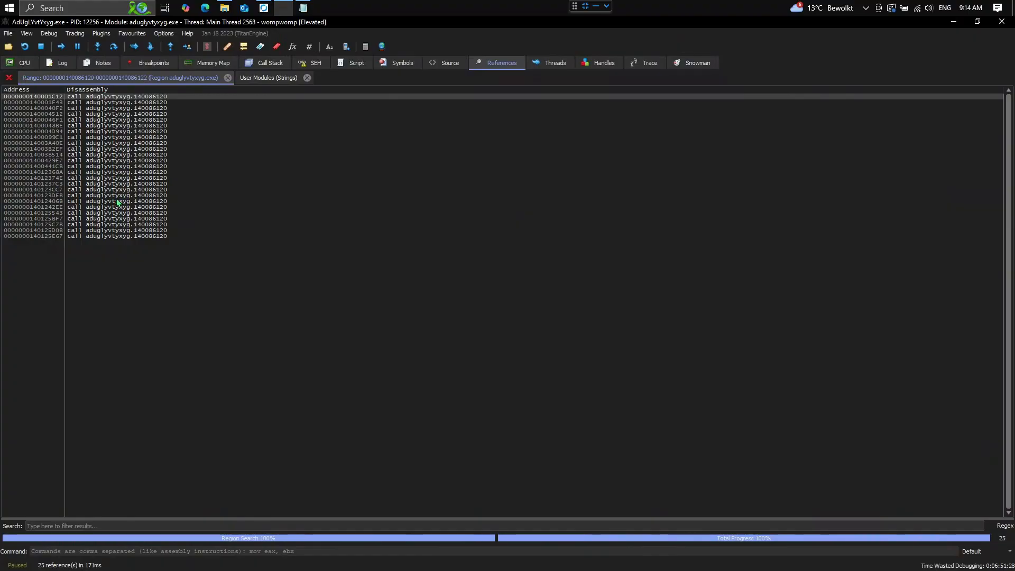
{"action": "mouse_move", "coordinate": [264, 210]}
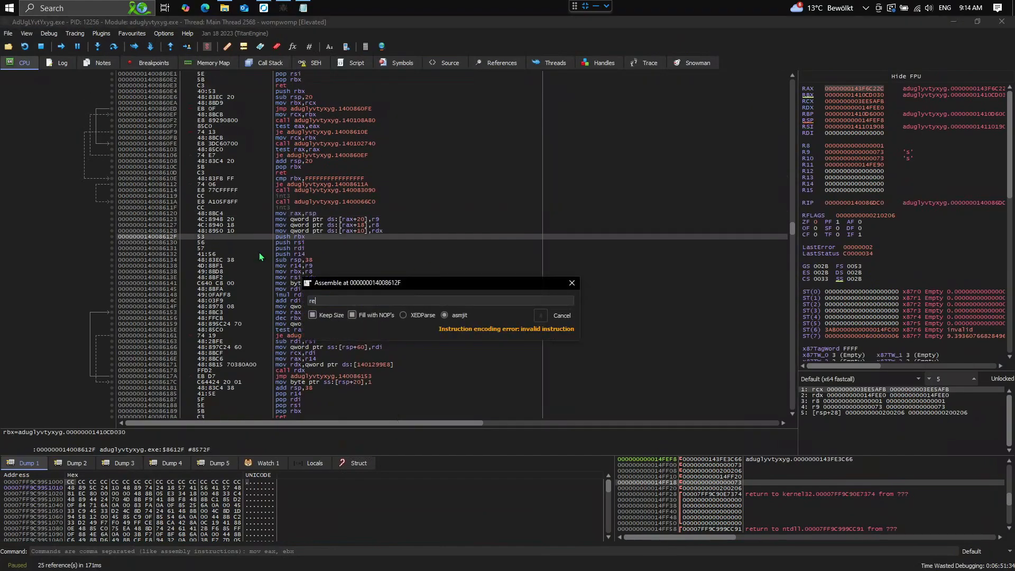
Confirm the patch so 14008612F now holds a ret, neutralising the VM check
{"action": "left_click", "coordinate": [560, 315]}
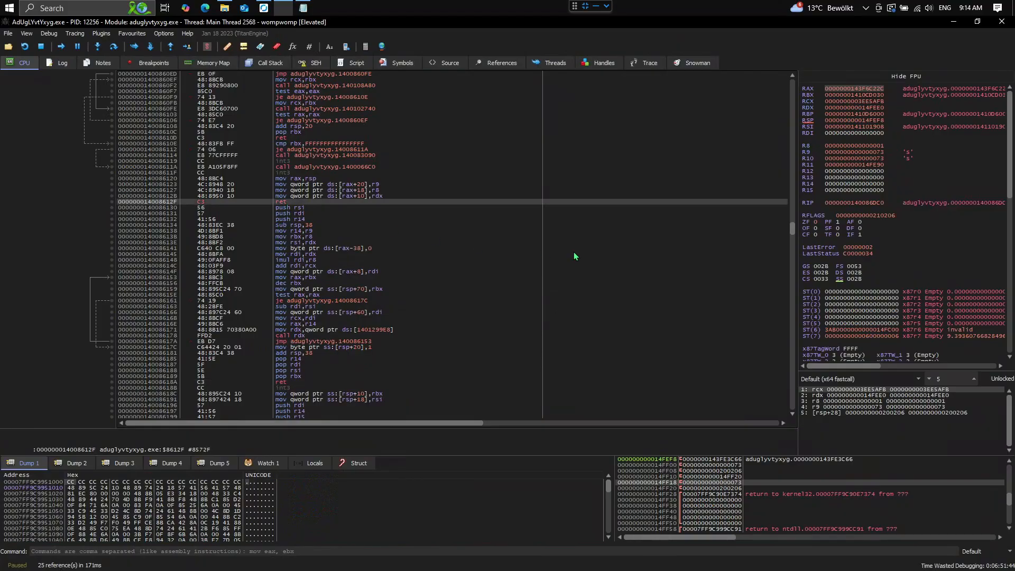
{"action": "mouse_move", "coordinate": [292, 208]}
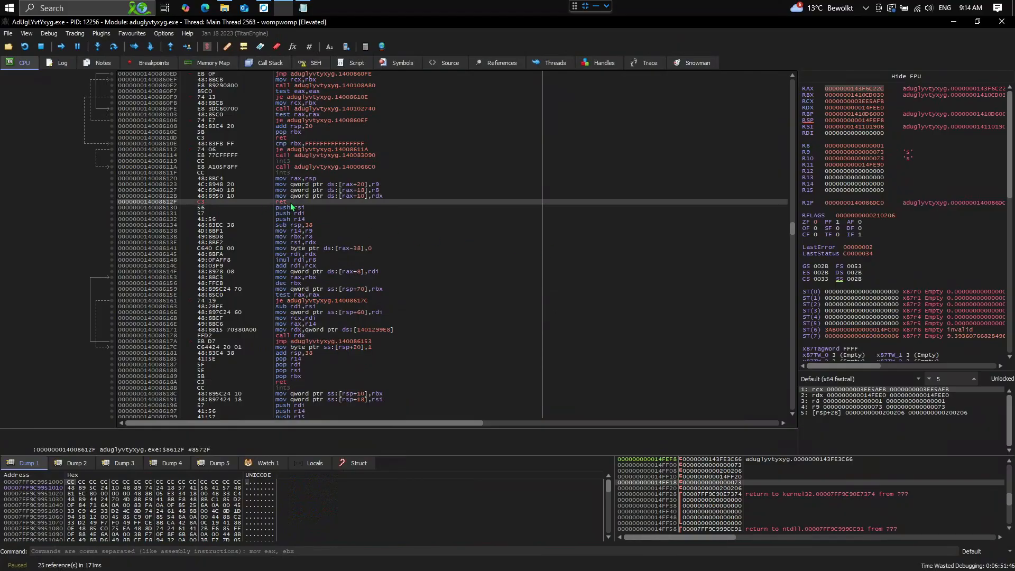
{"action": "mouse_move", "coordinate": [295, 212]}
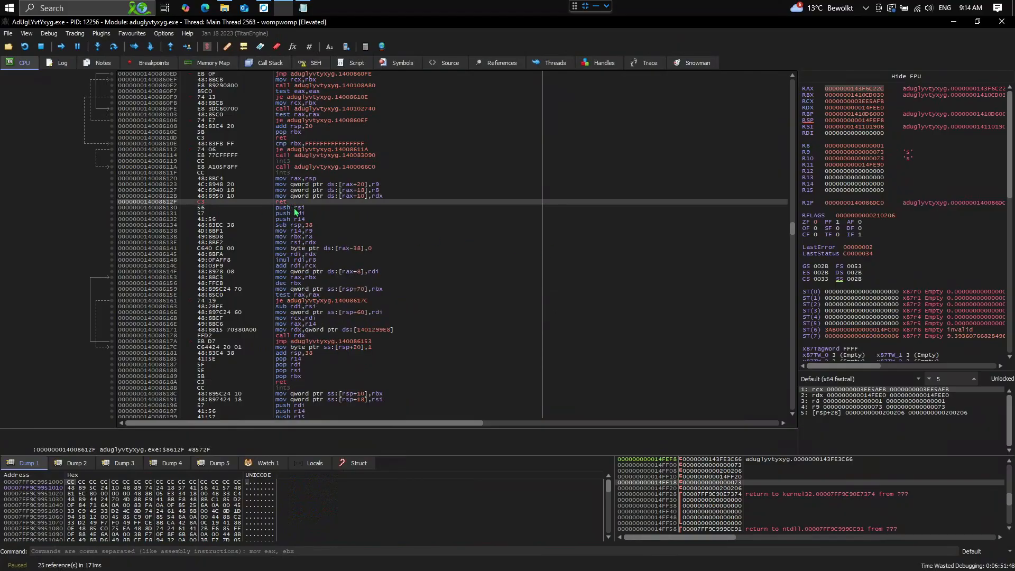